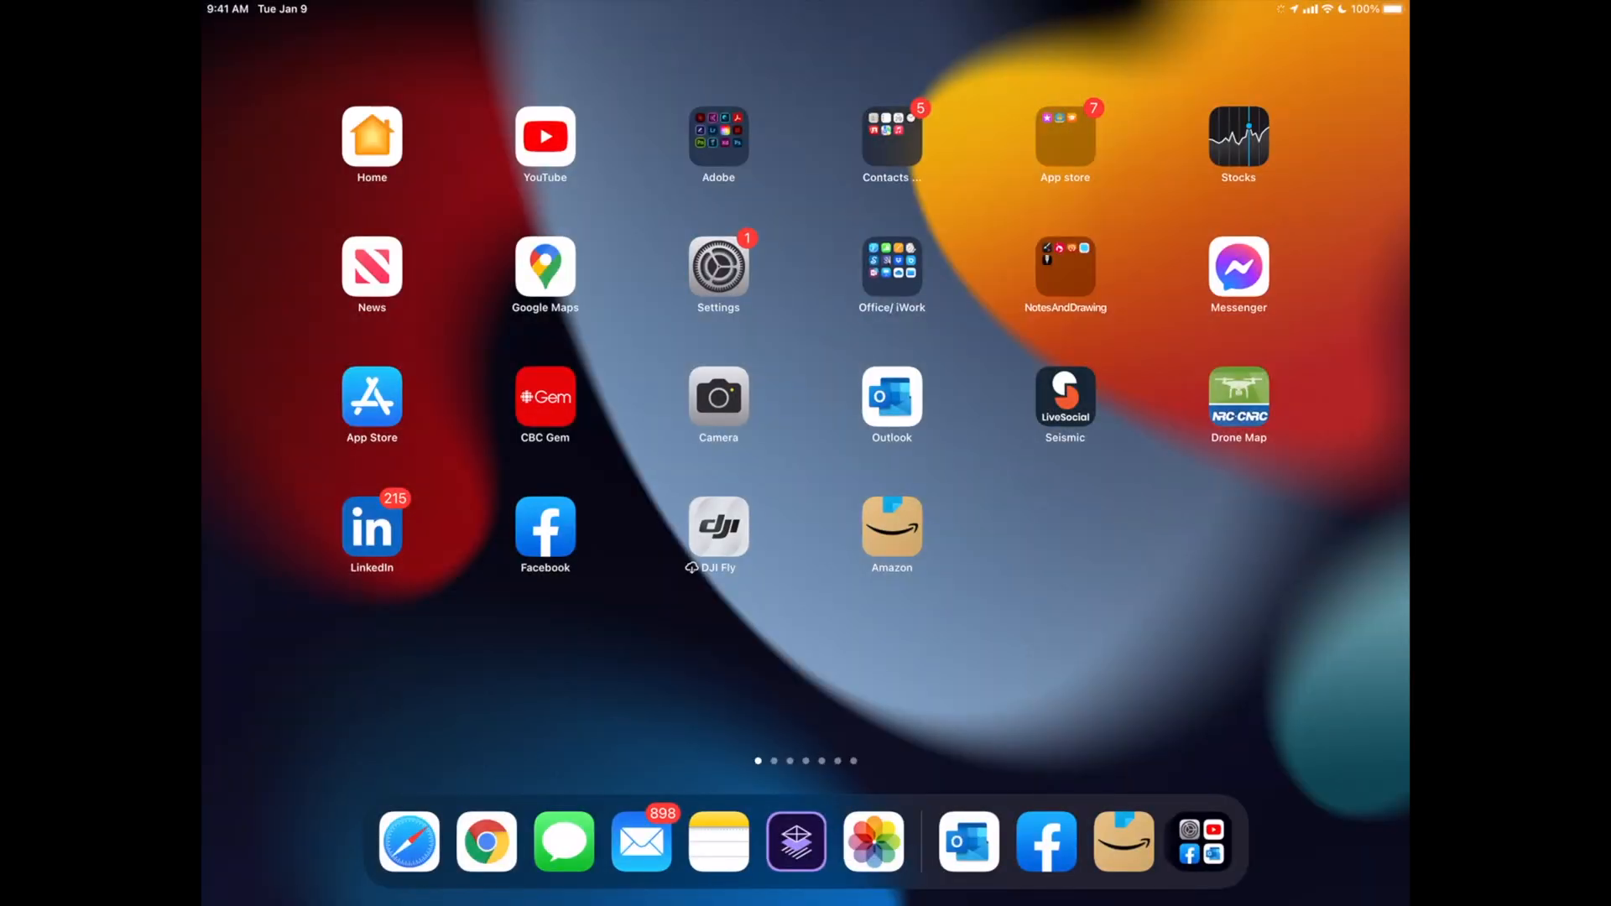
- Launch Settings from the Home Screen, landing on the General page
click(718, 273)
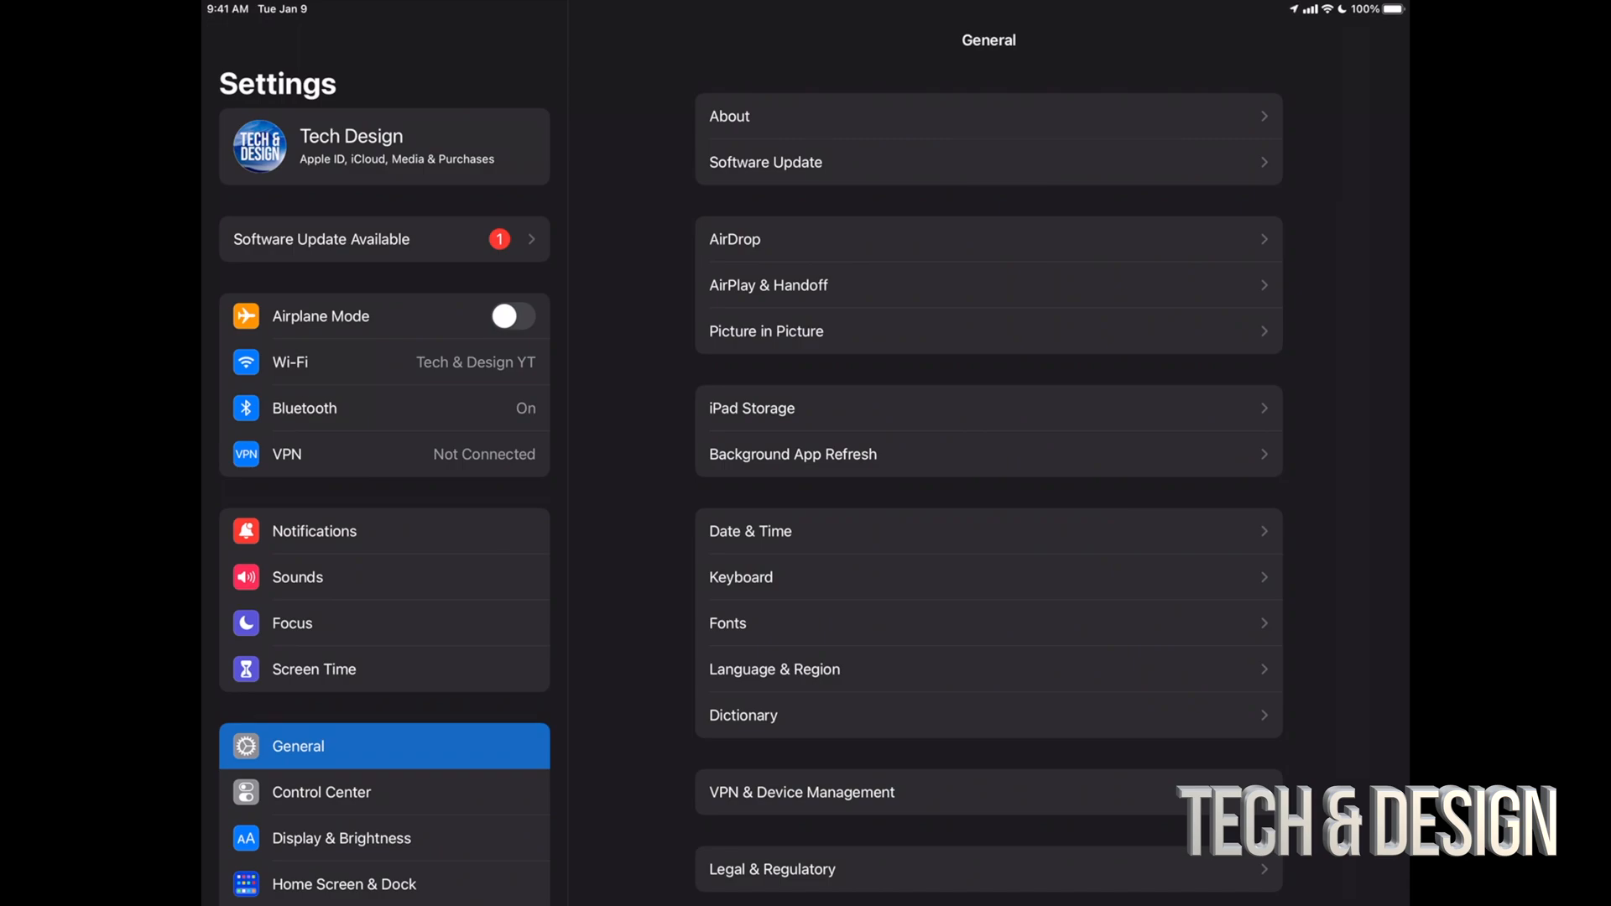
- Go to Software Update in General to see iPadOS 15.1 listed as available
scroll(down, 3)
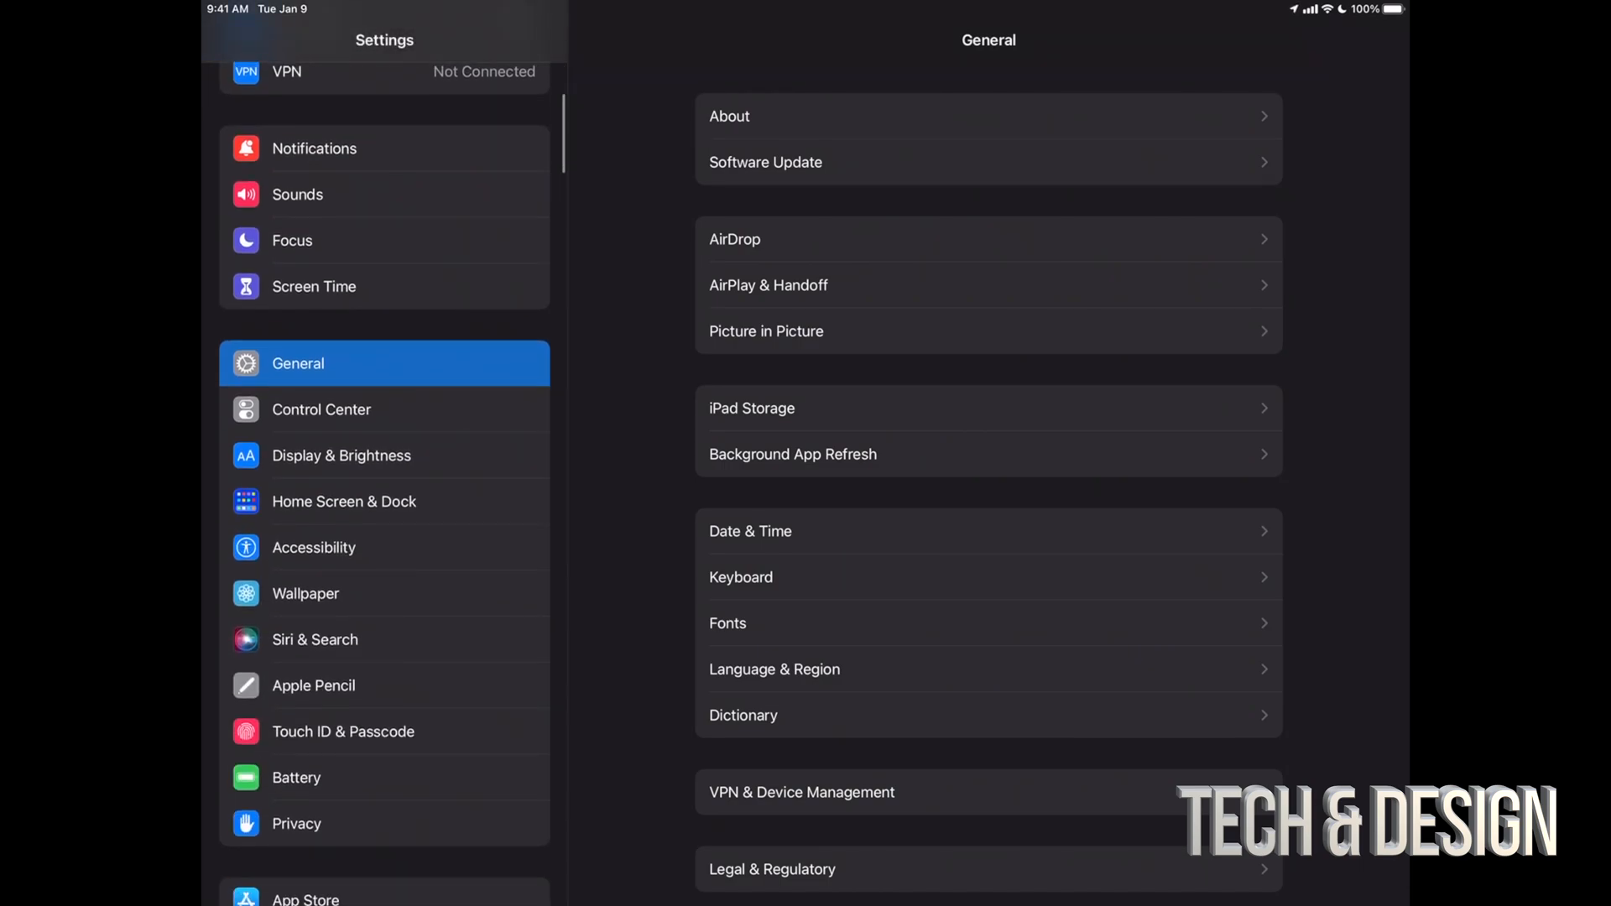
click(766, 162)
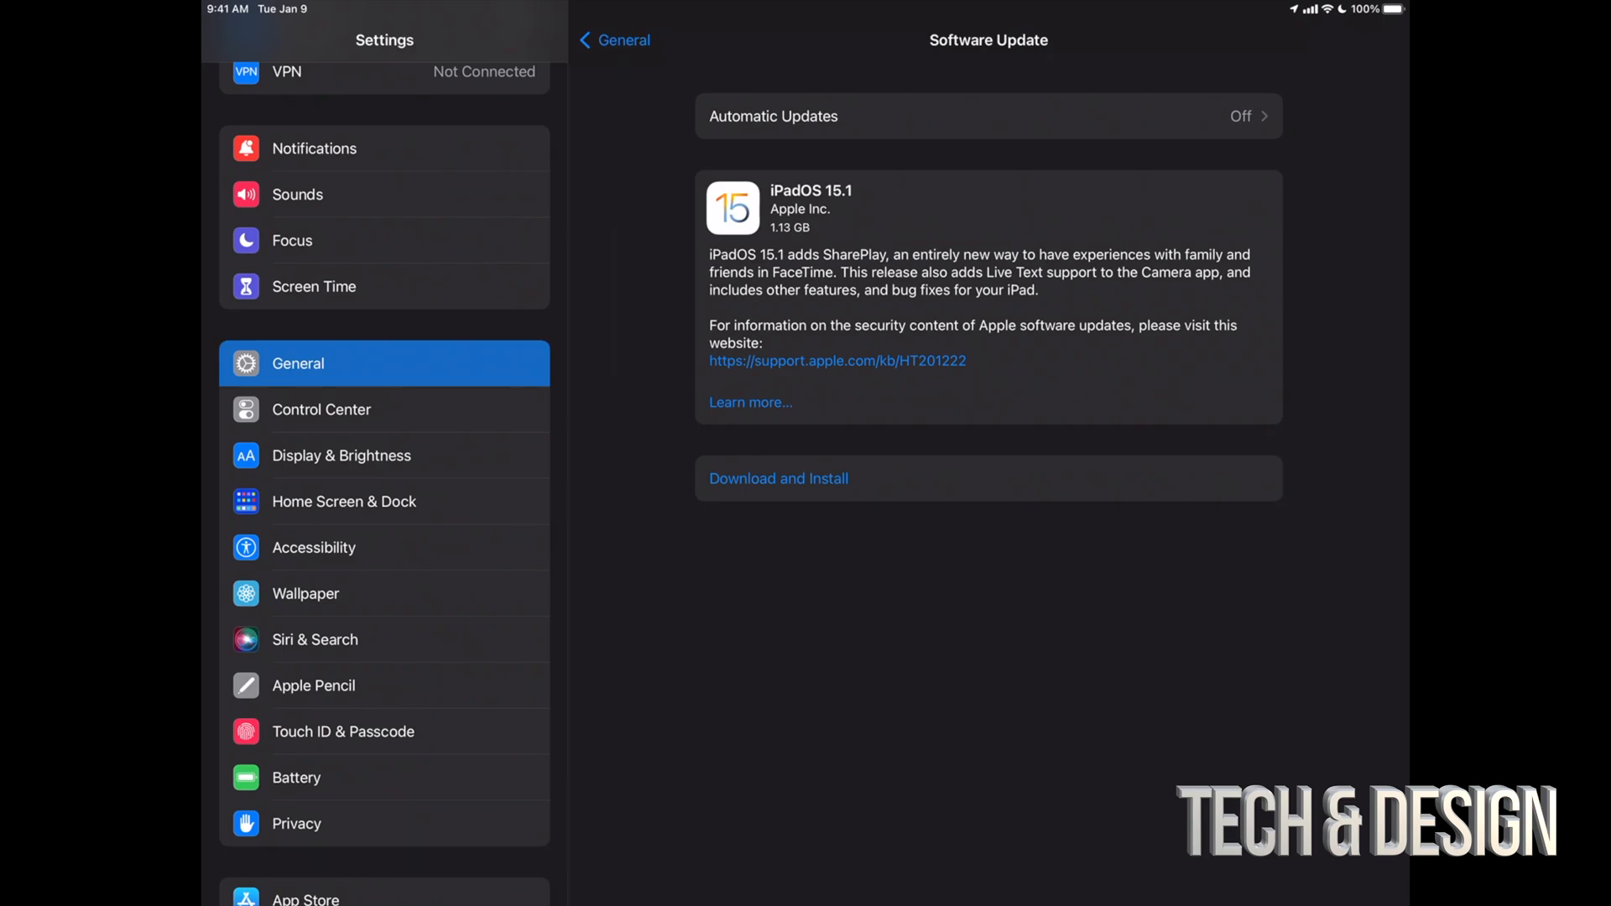
scroll(down, 3)
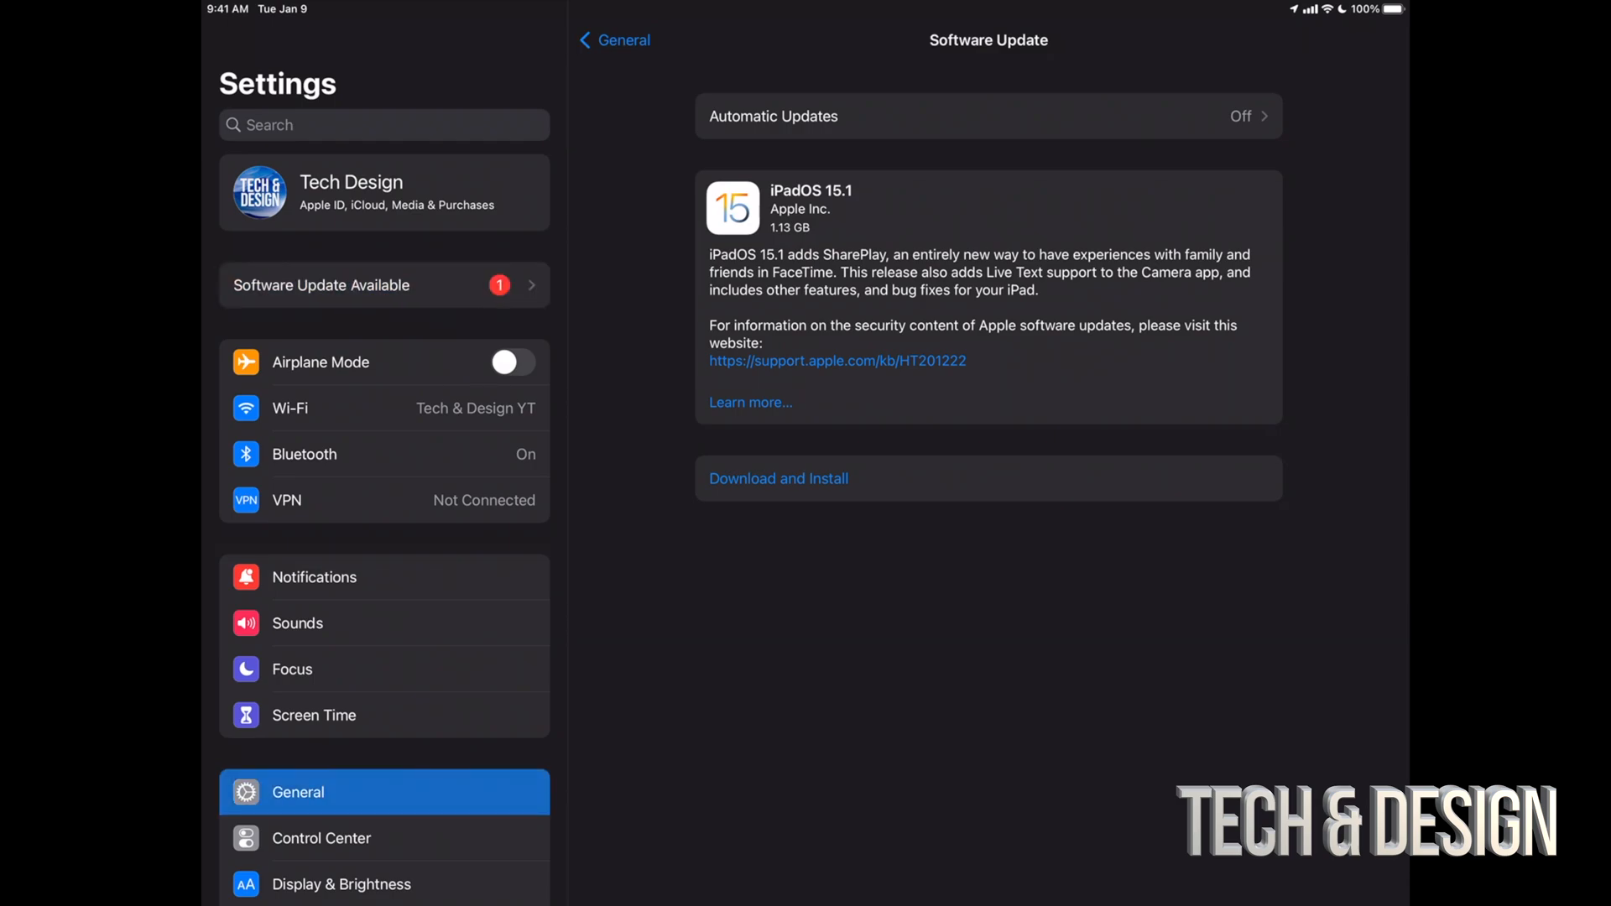
click(615, 40)
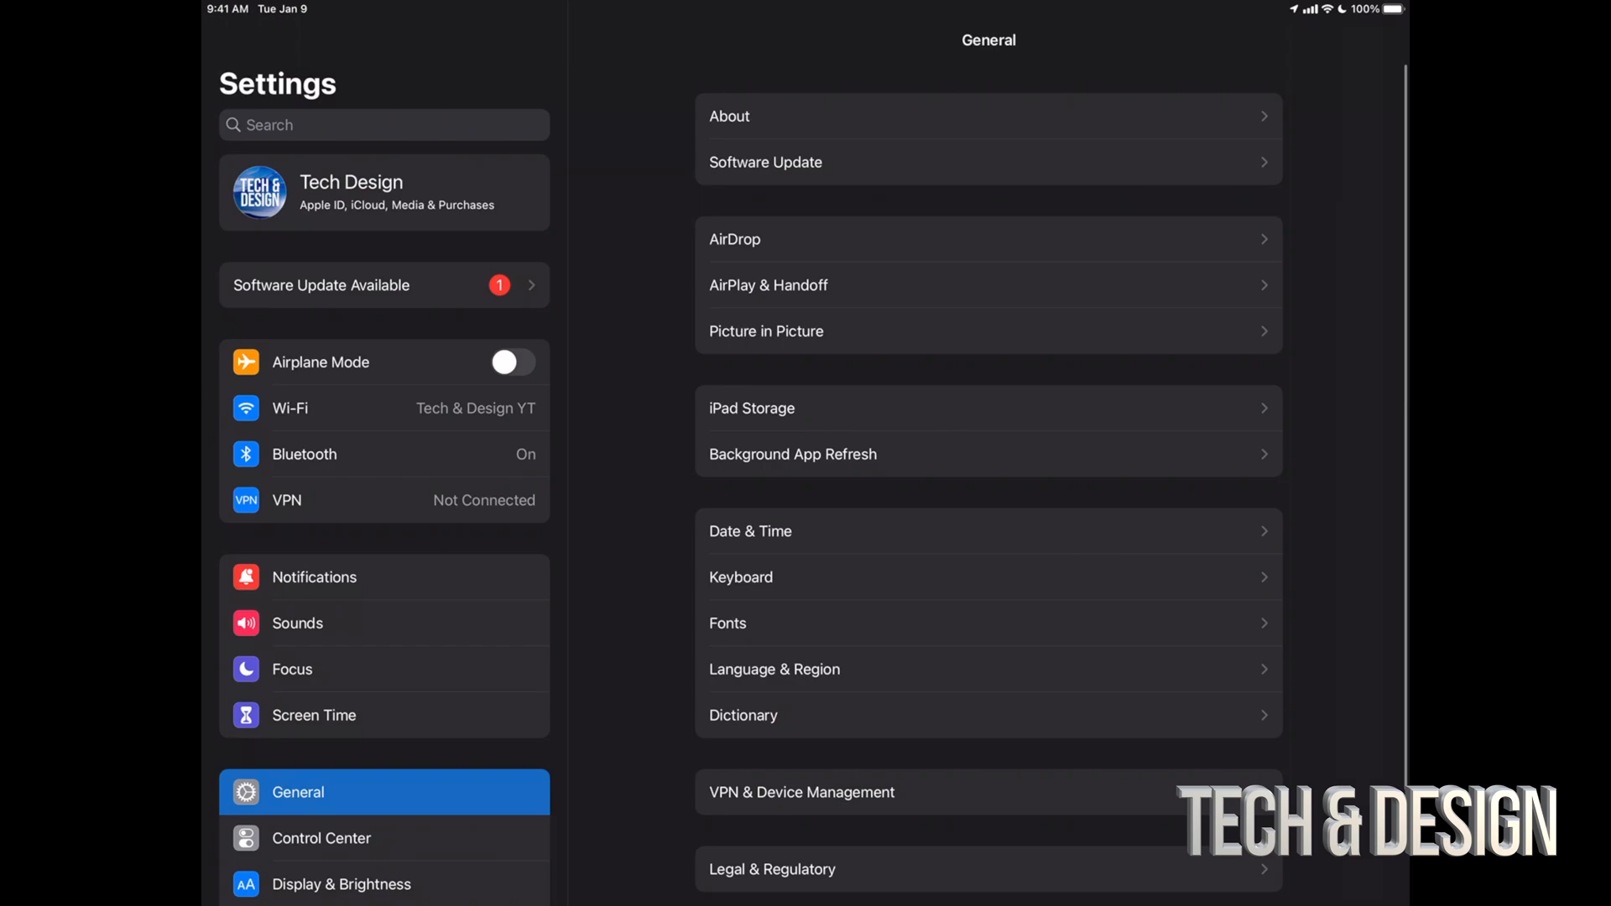
click(766, 161)
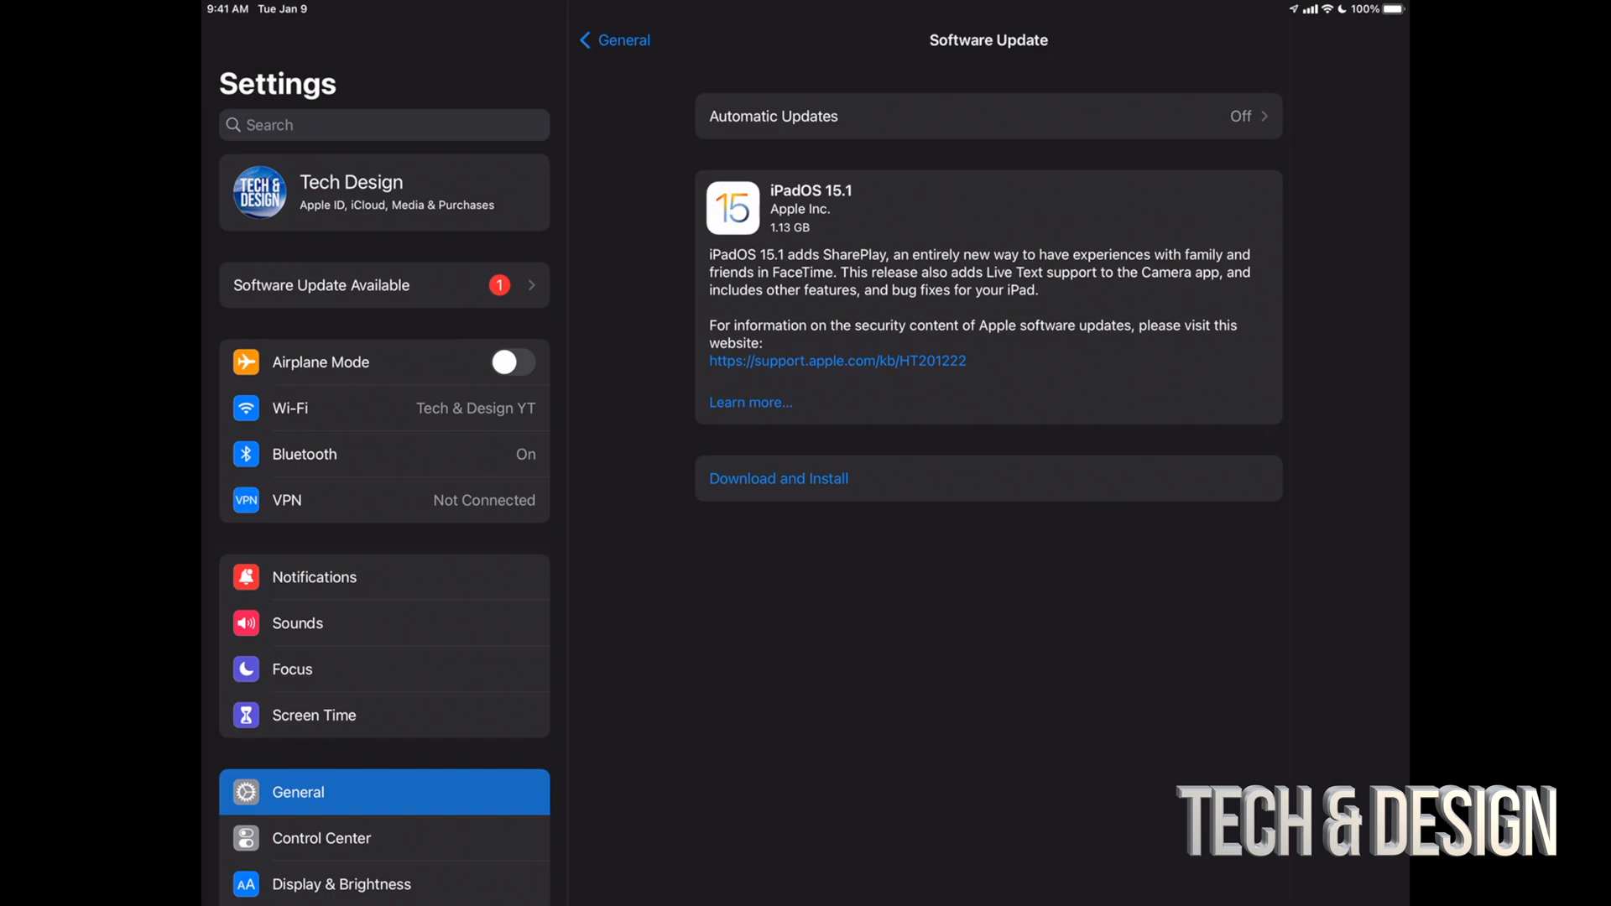
- Start Download and Install for iPadOS 15.1 and confirm with the passcode
click(777, 478)
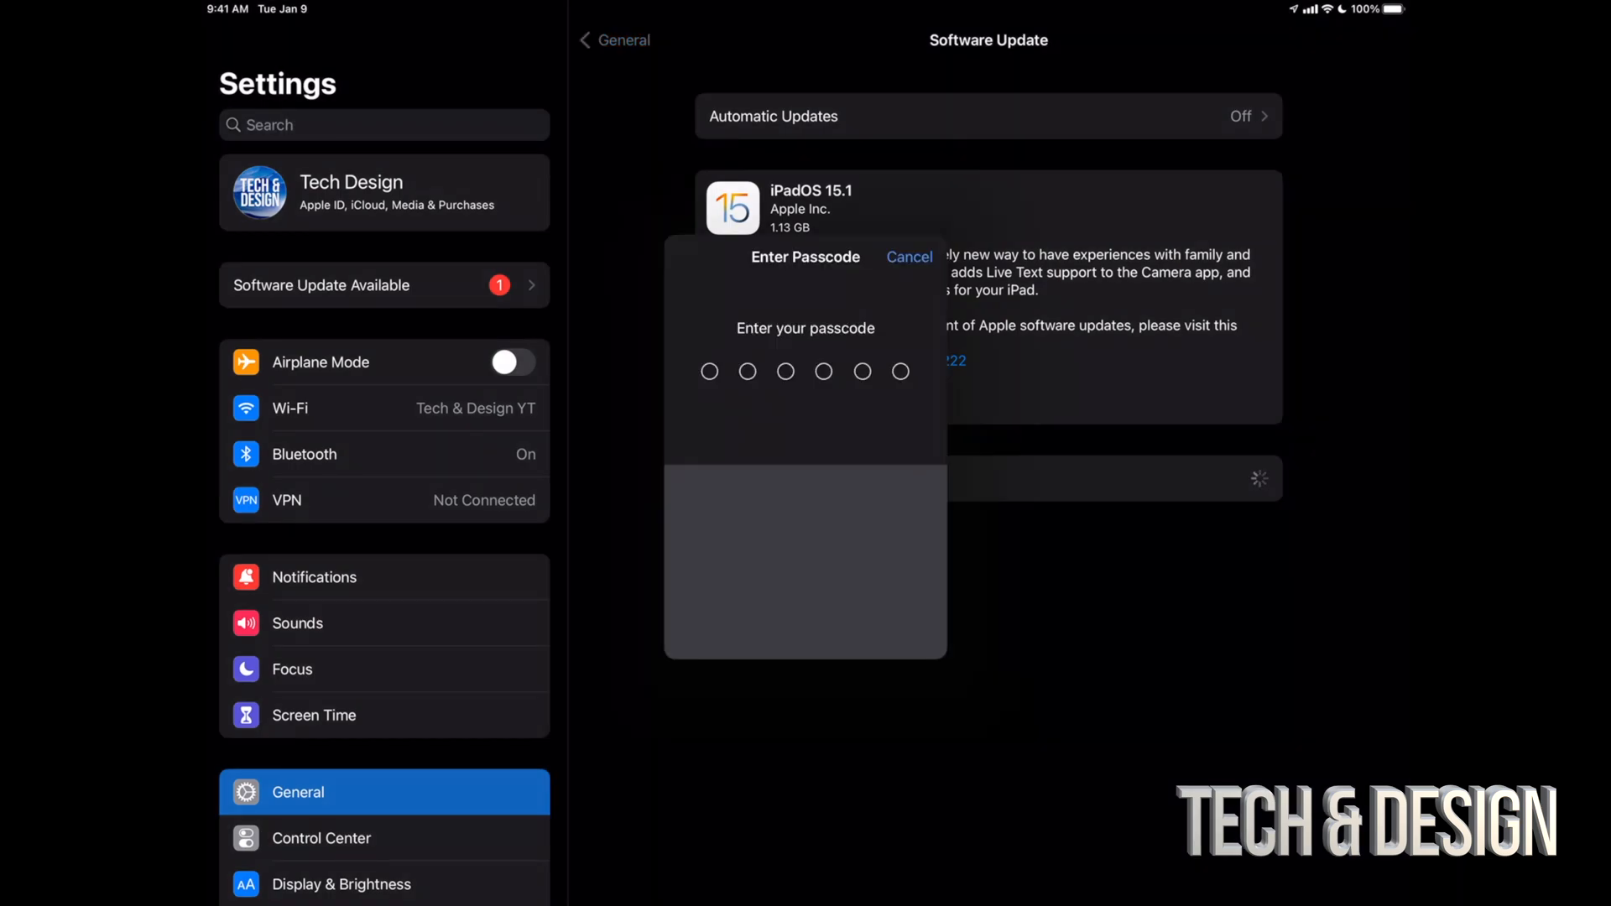
click(908, 257)
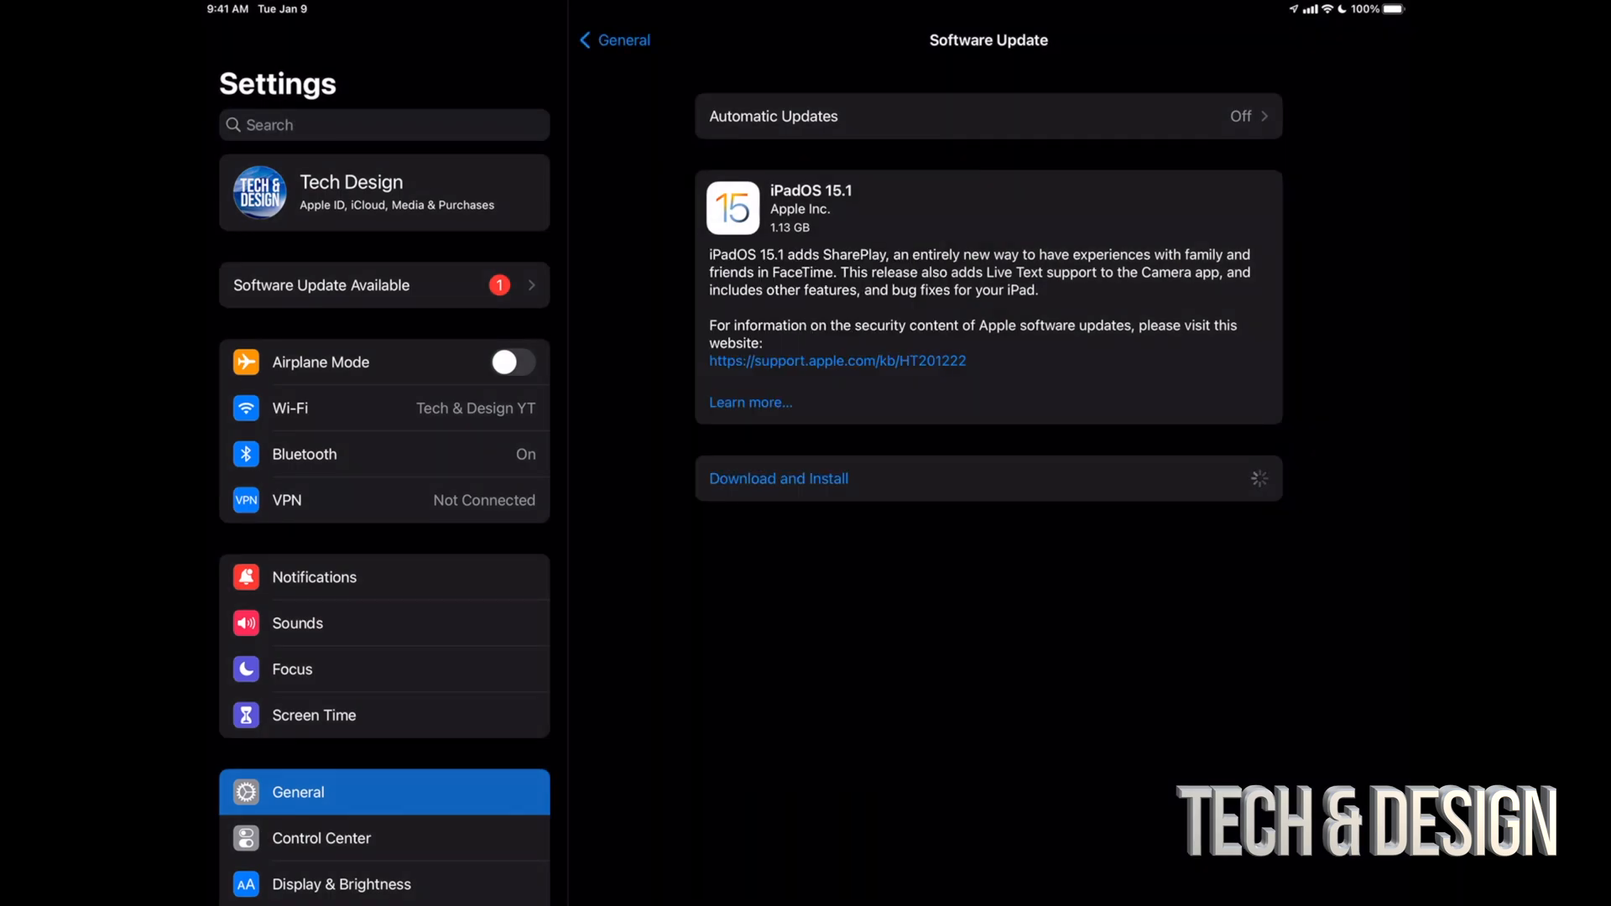
click(777, 479)
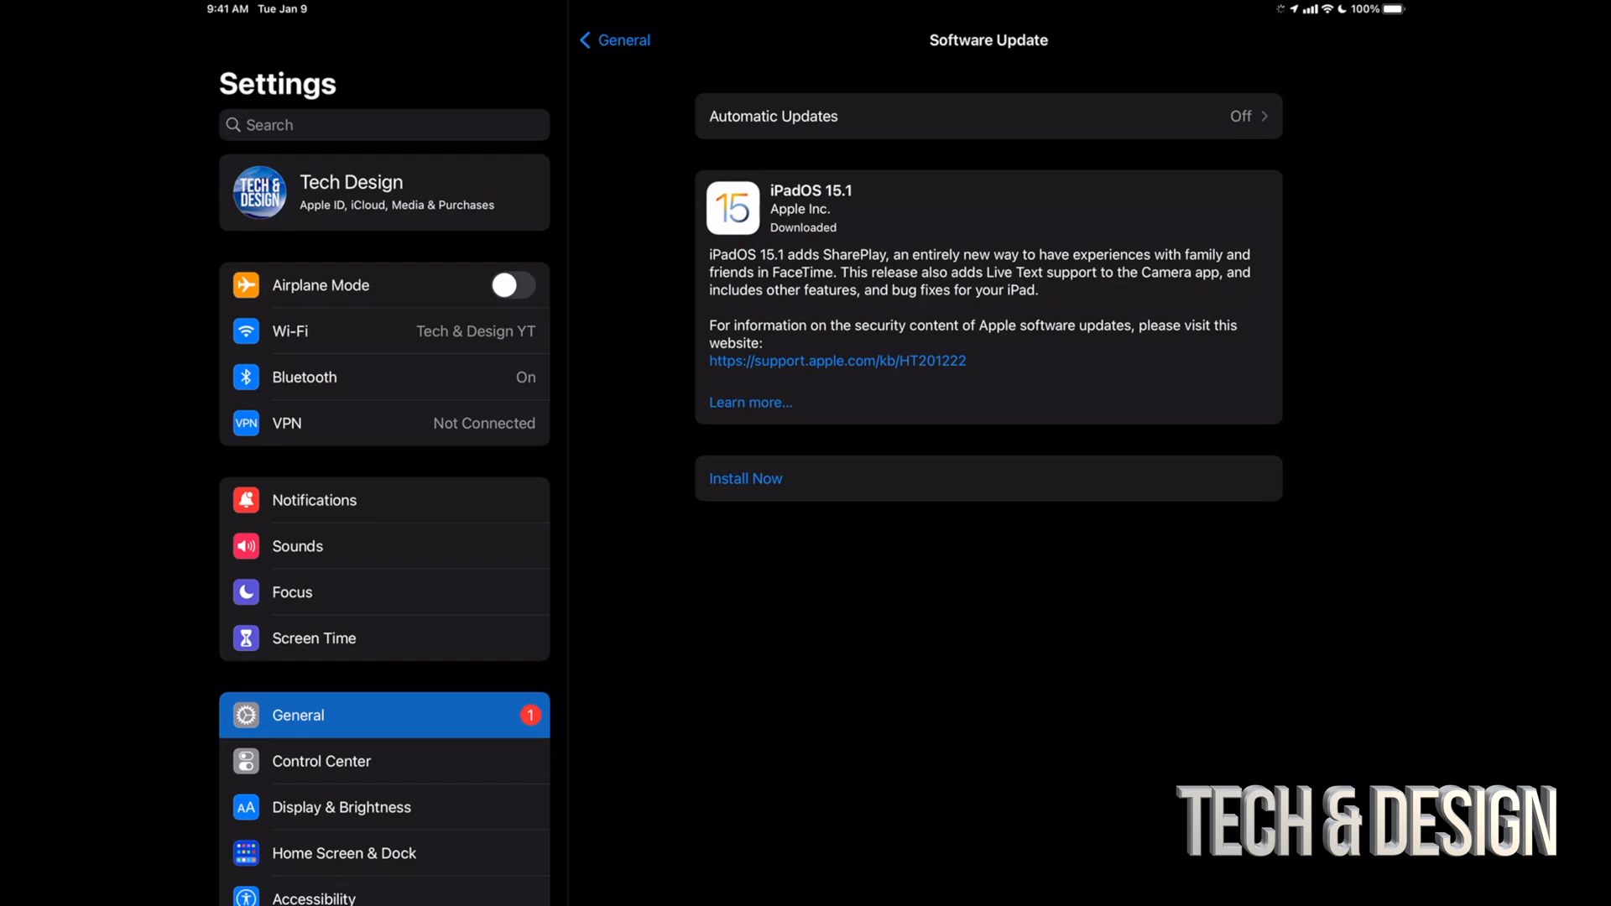
- Choose Install Now once the download finishes, so the update begins verifying
click(745, 479)
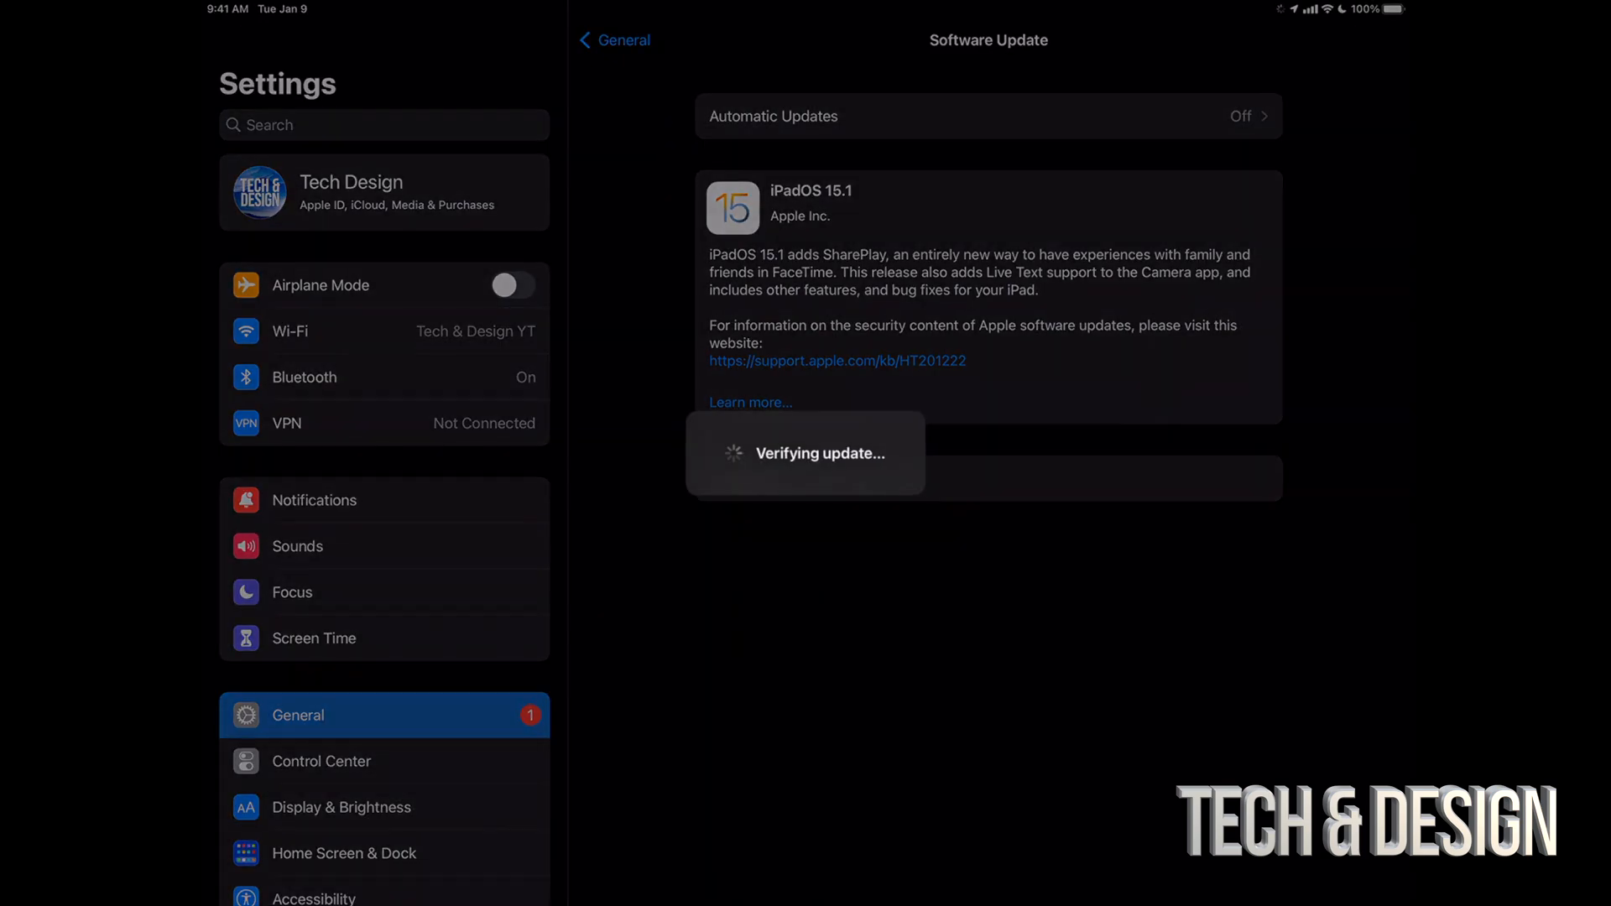